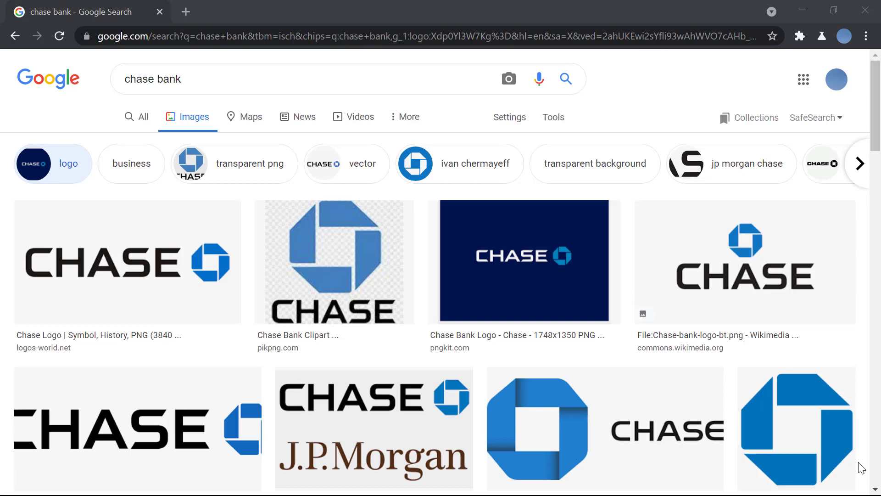
pyautogui.moveTo(240, 6)
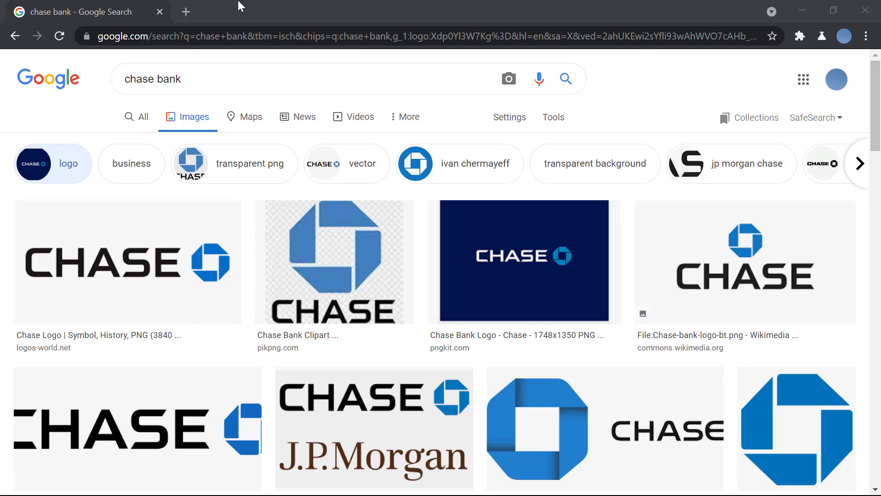
# - Open chase.com in a new tab and start signing in from the Welcome box
pyautogui.click(185, 10)
pyautogui.write('chase.com')
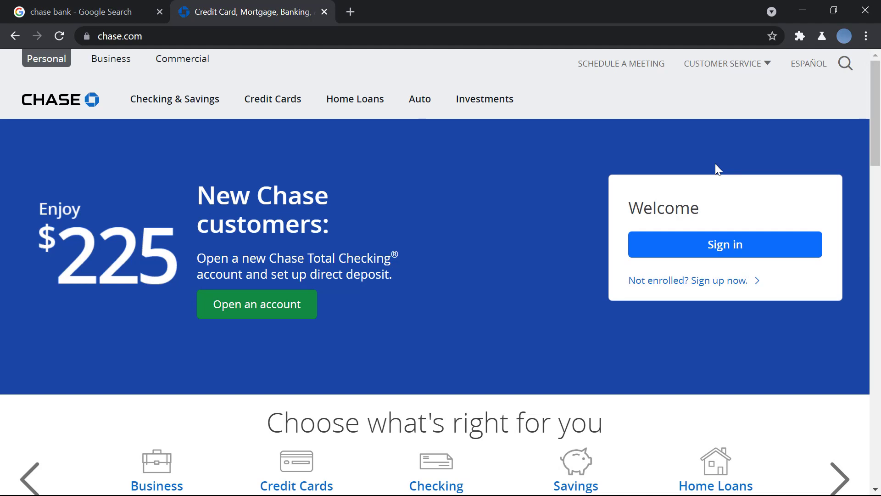
pyautogui.moveTo(760, 275)
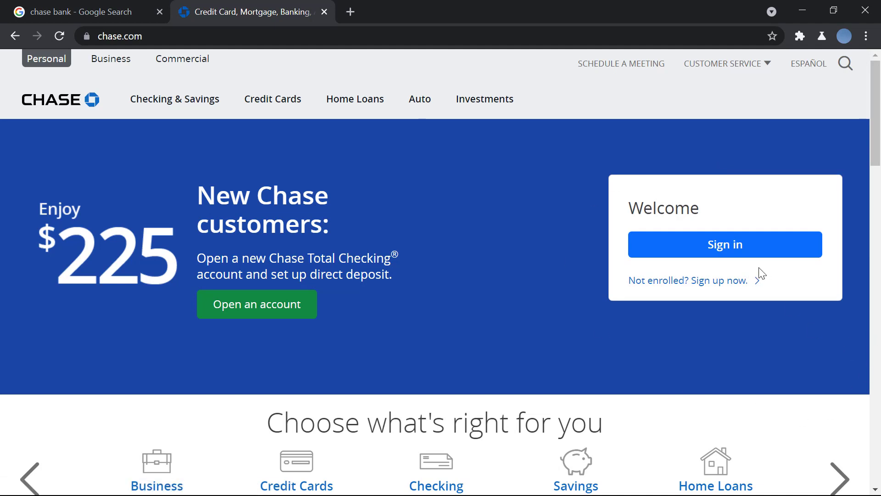
pyautogui.click(725, 244)
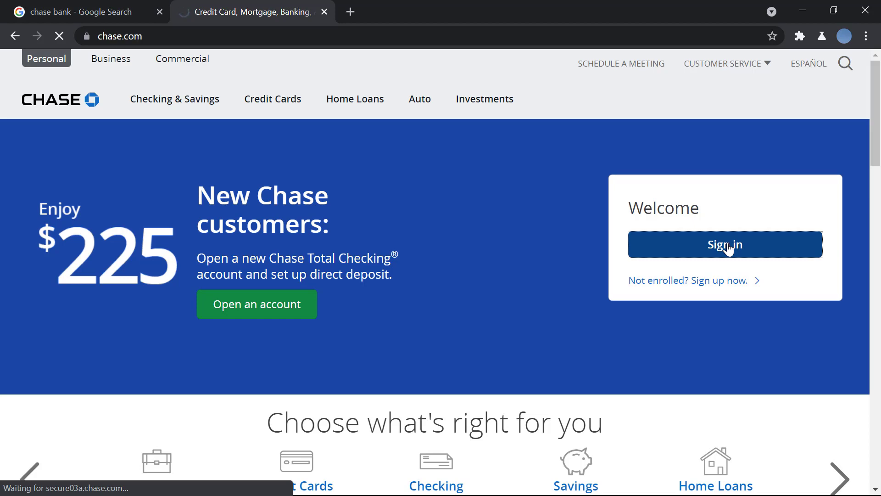
# - Load the Chase sign-in page and choose 'Forgot username/password?'
pyautogui.click(725, 244)
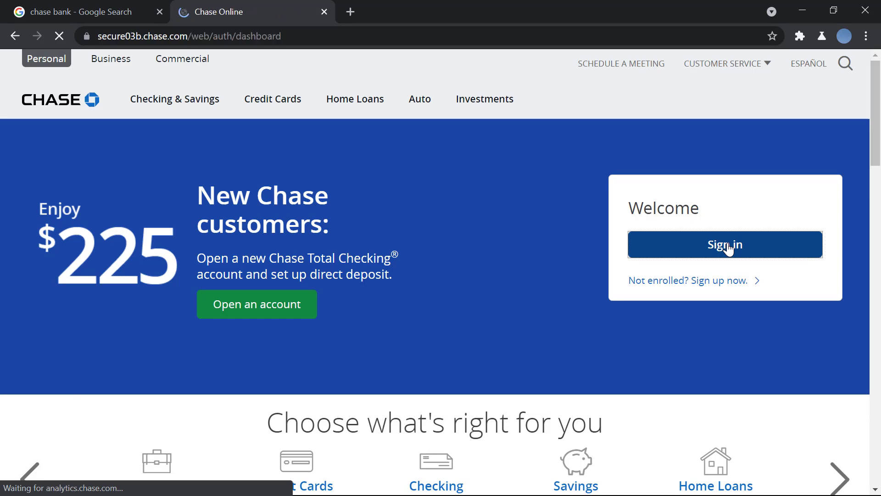
pyautogui.click(725, 244)
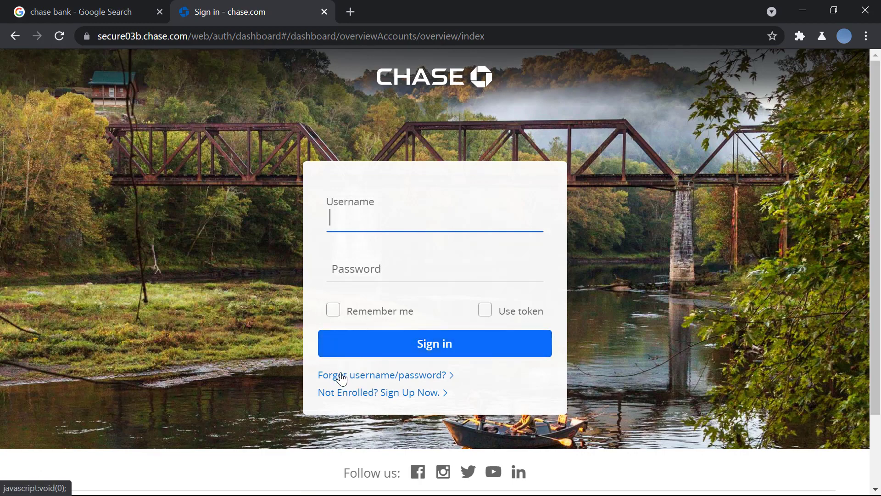
pyautogui.moveTo(355, 384)
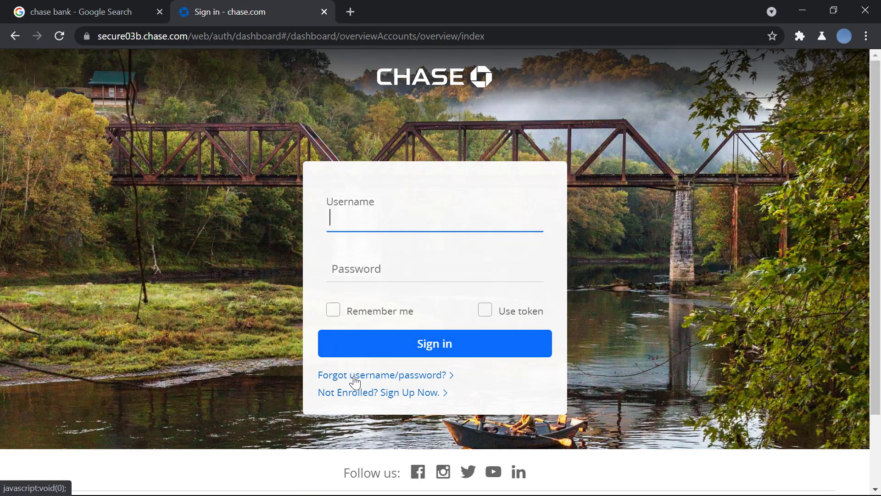
pyautogui.click(382, 374)
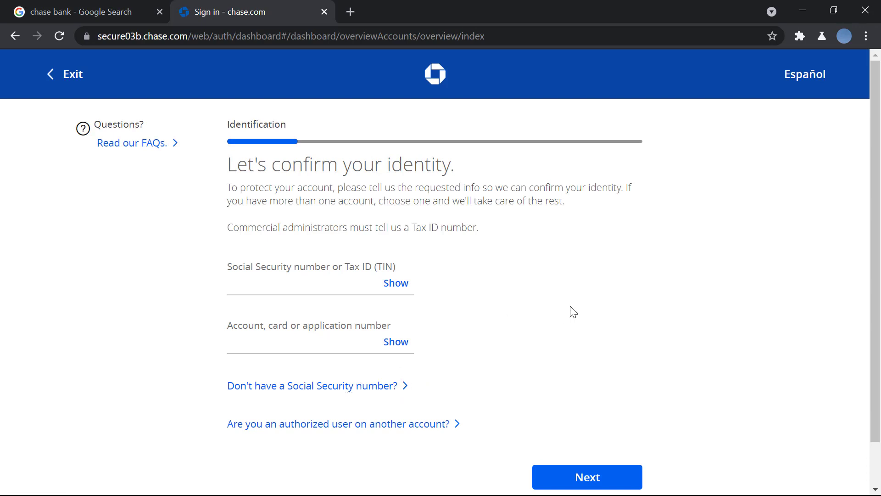
# - Focus the SSN/TIN and account number fields, leave both empty, and scroll down
pyautogui.click(329, 290)
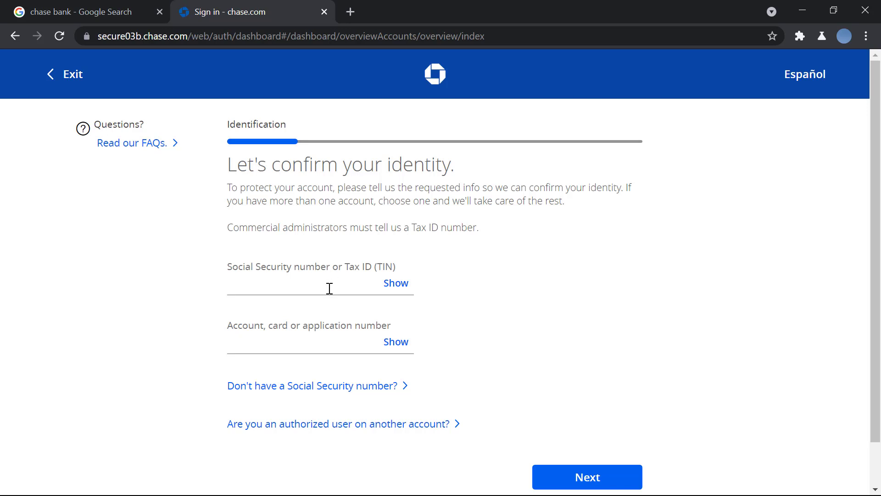
pyautogui.click(587, 476)
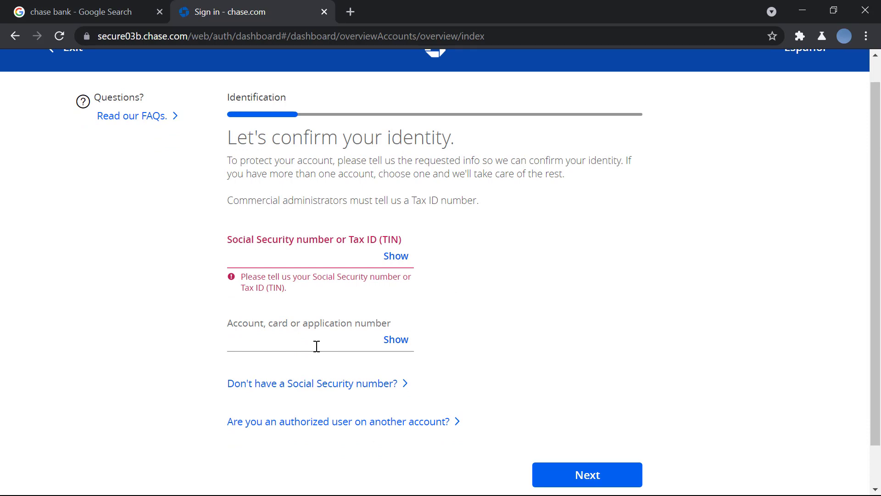
pyautogui.click(587, 481)
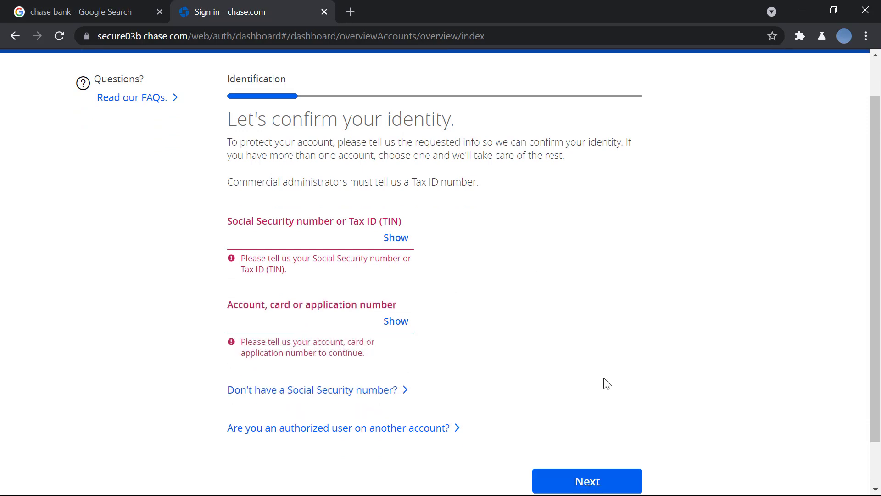
pyautogui.scroll(-3)
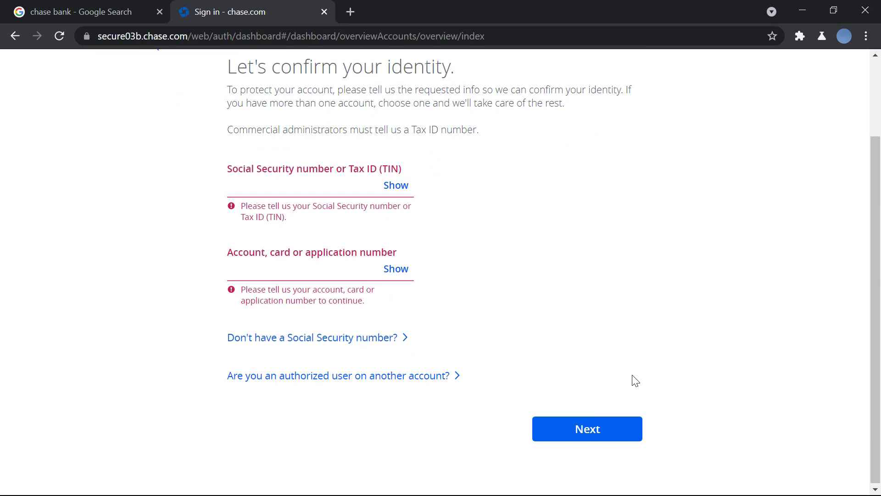